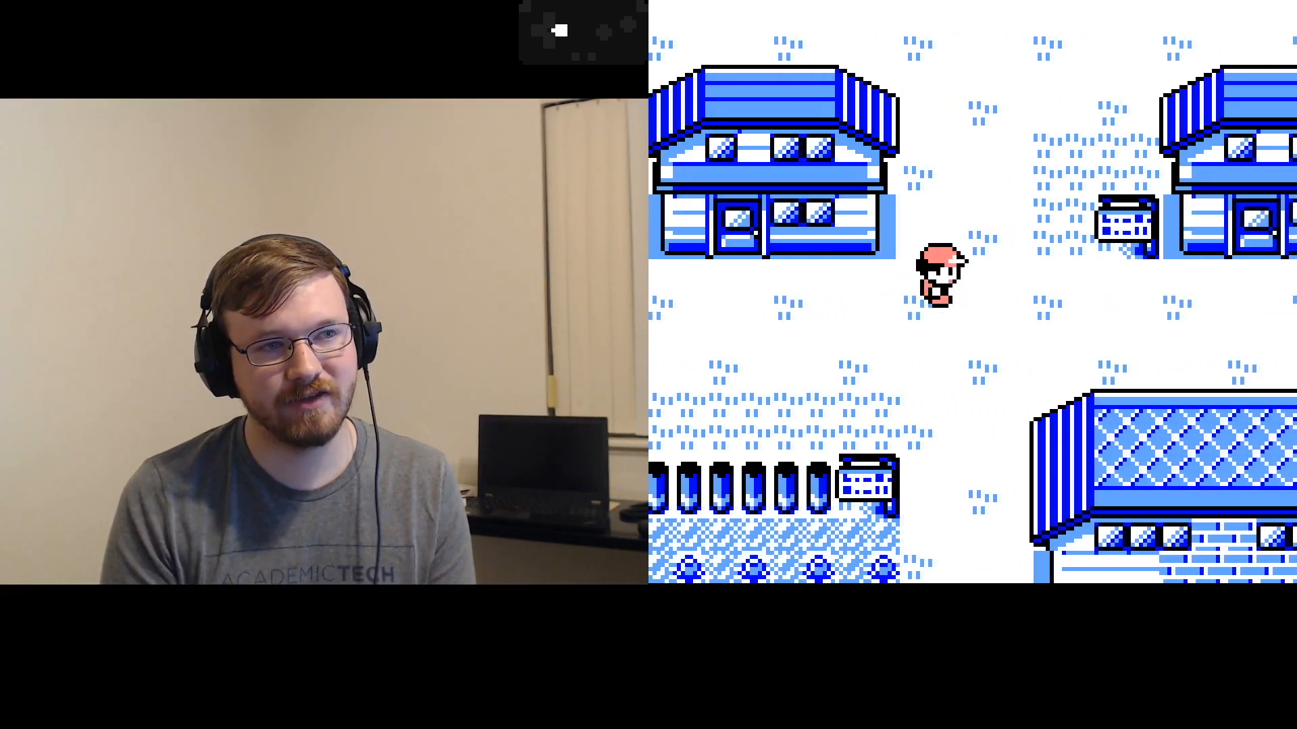
Step: Walk the player north from mid-town toward the house with the signpost
{"action": "key", "text": "Up"}
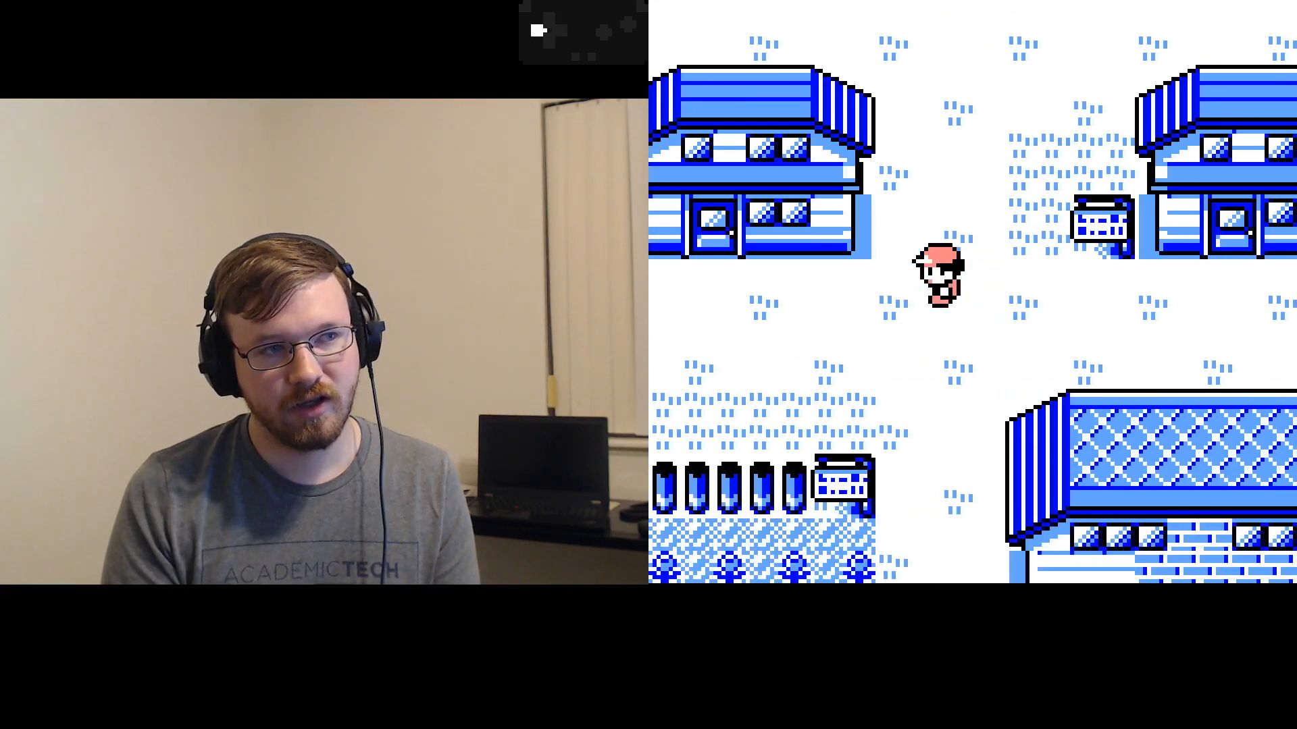
{"action": "key", "text": "up"}
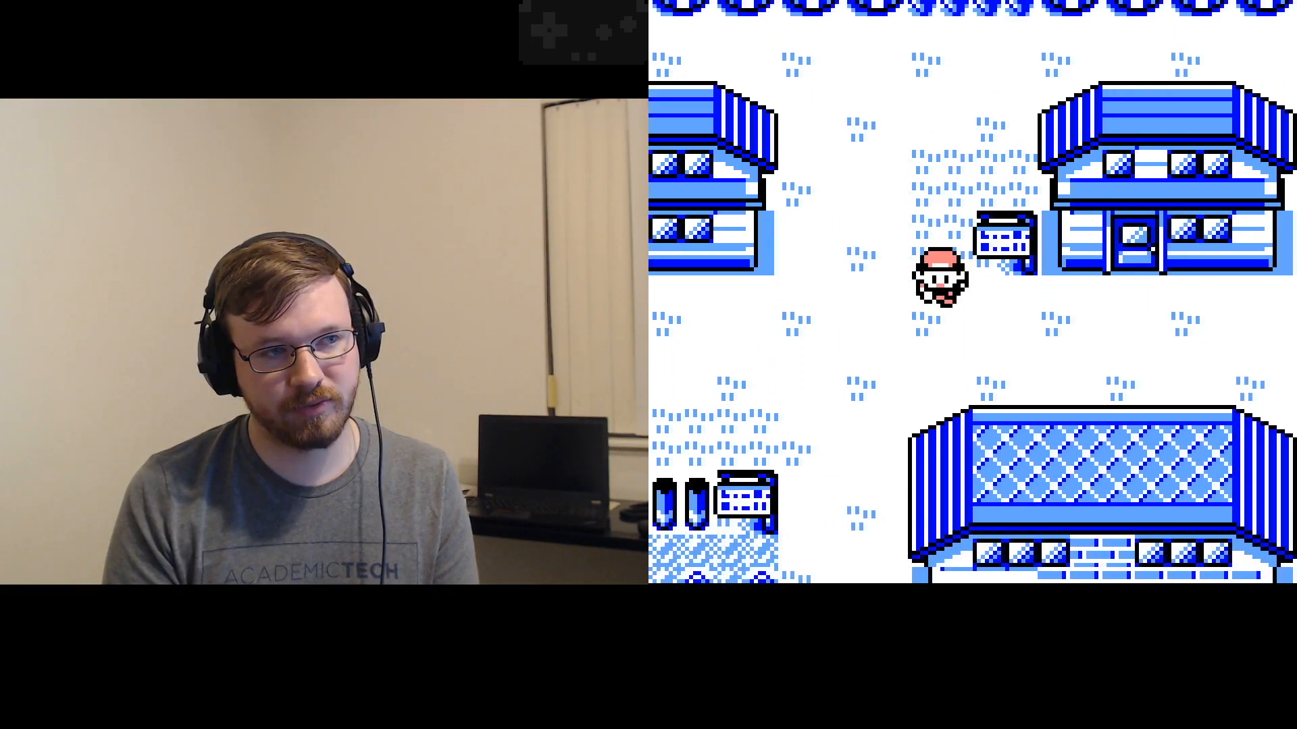
Step: Walk the player west across town, then return to the starting spot
{"action": "key", "text": "up"}
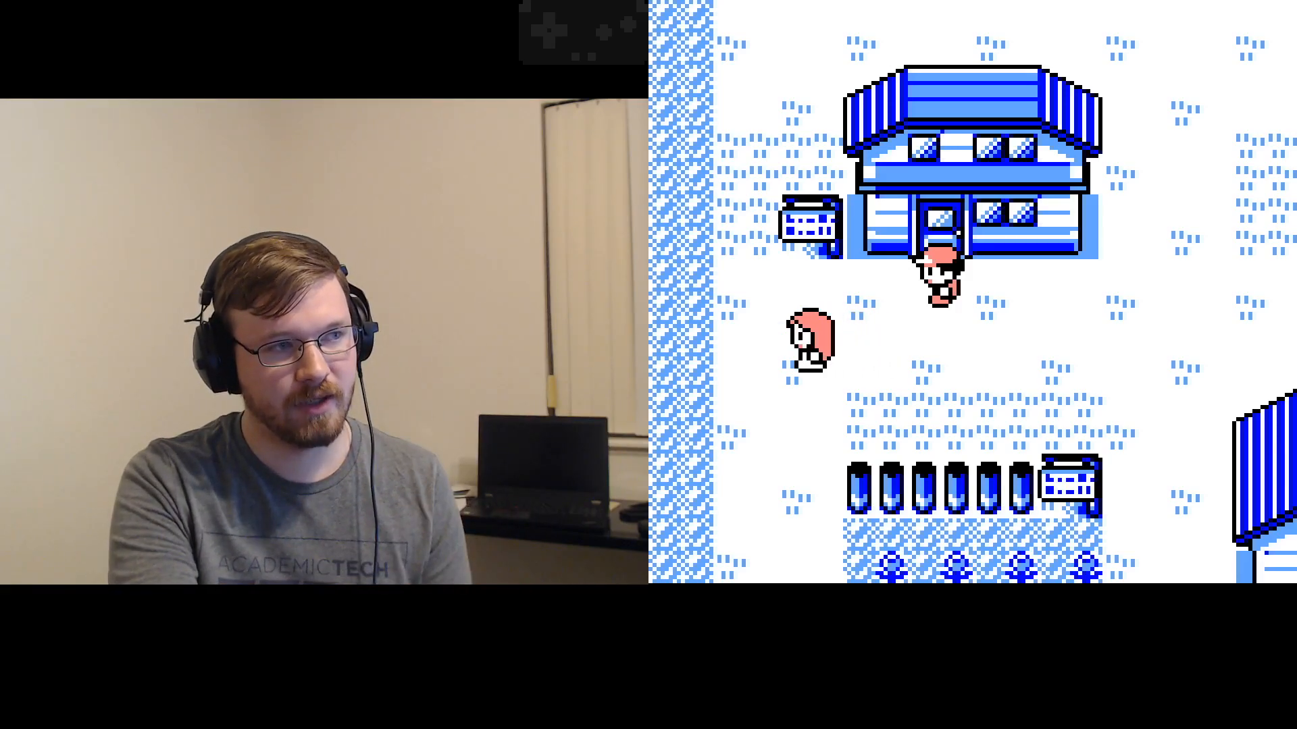
{"action": "key", "text": "down"}
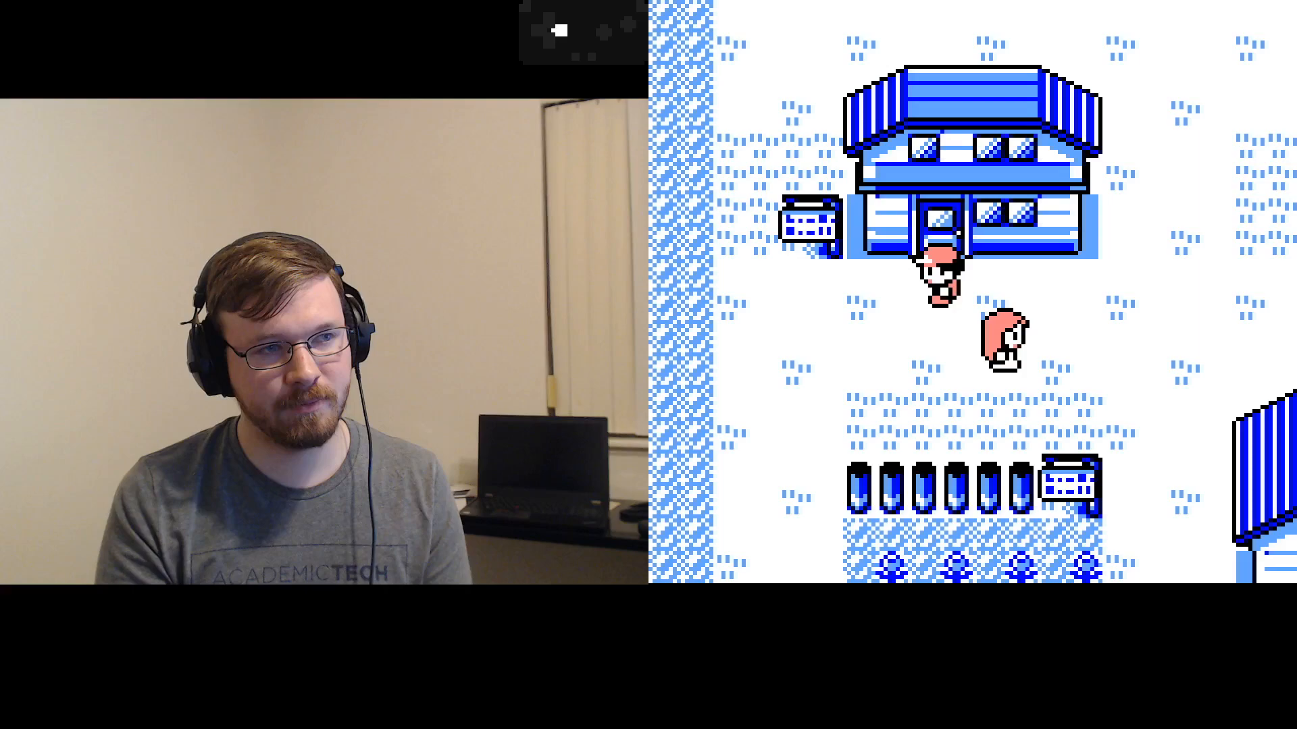
{"action": "key", "text": "up"}
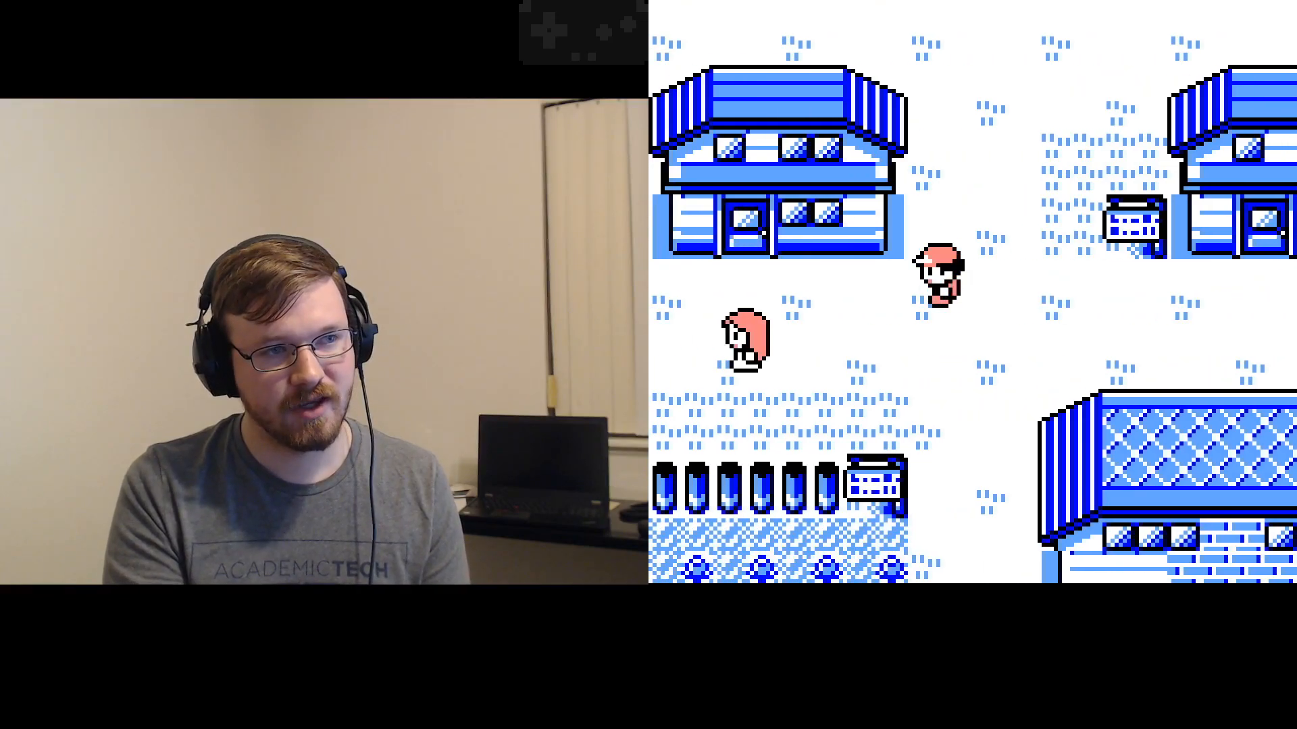
{"action": "key", "text": "Up"}
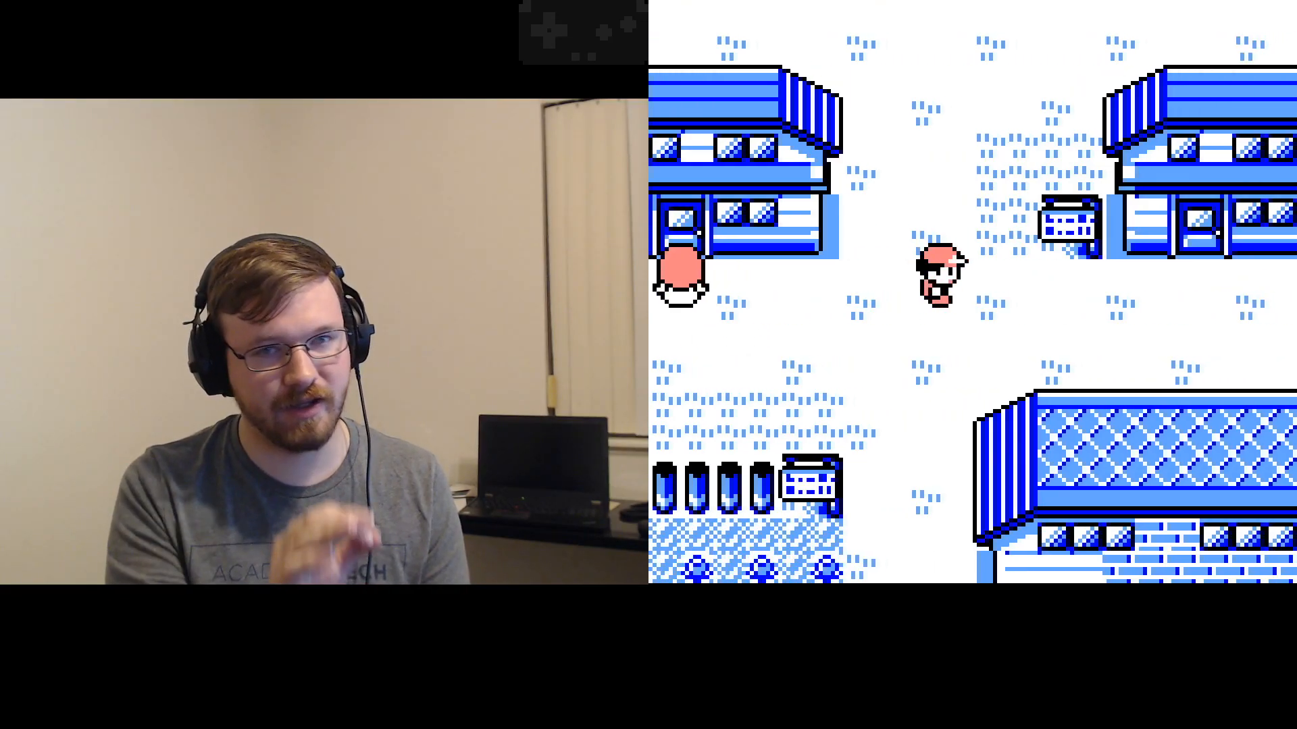
Step: Walk west past the house and north to the tree gap, then reset to mid-town
{"action": "key", "text": "Up"}
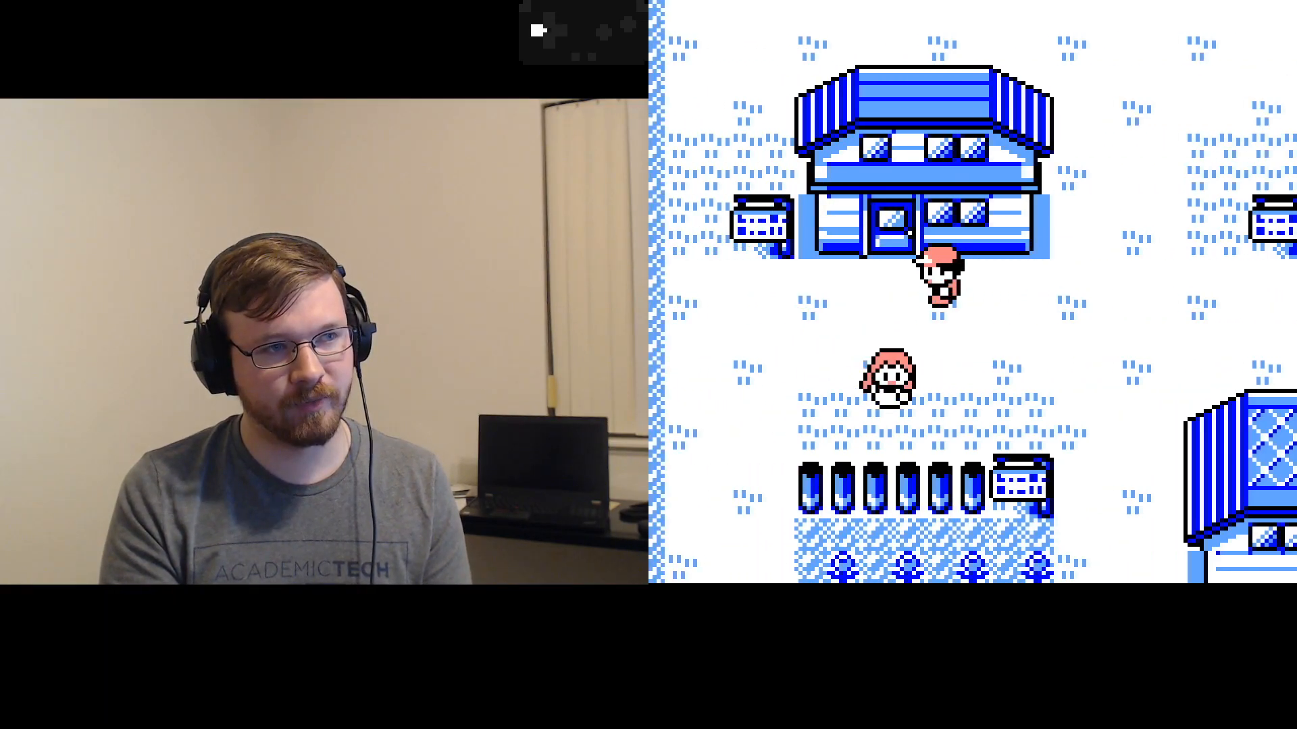
{"action": "key", "text": "up"}
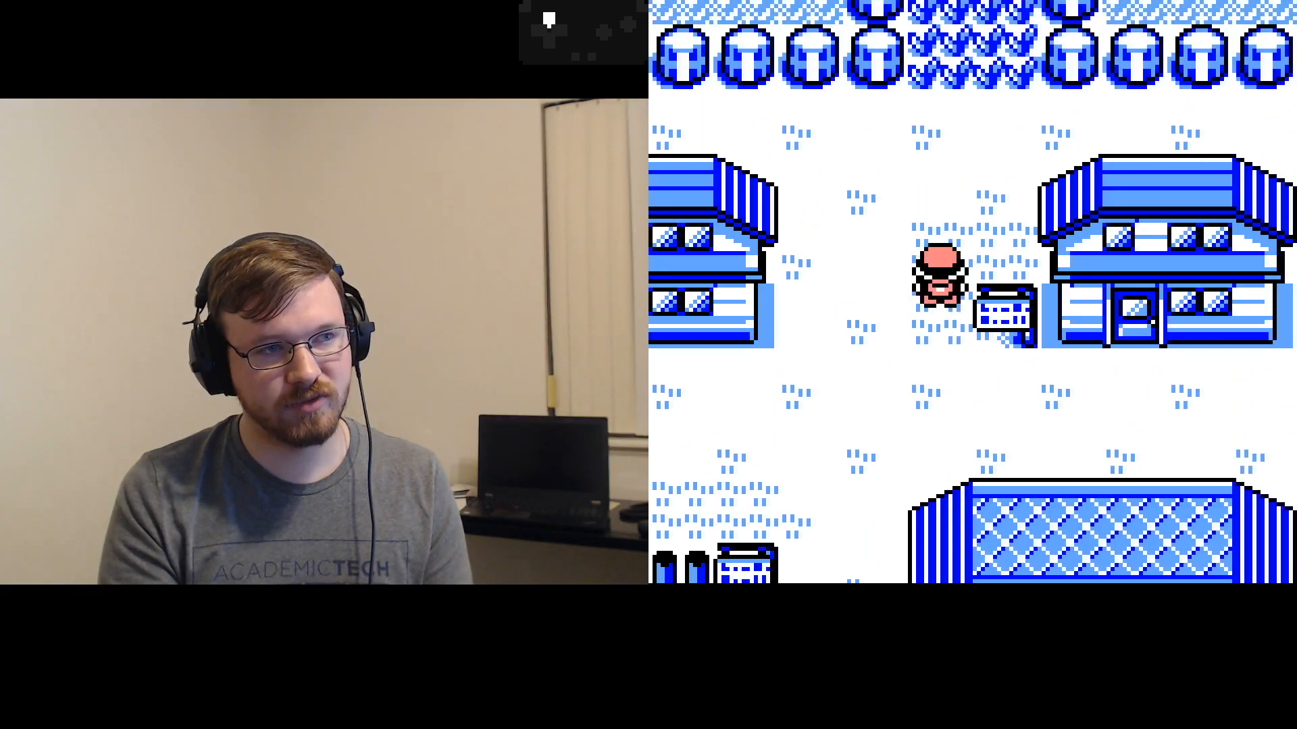
{"action": "key", "text": "Up"}
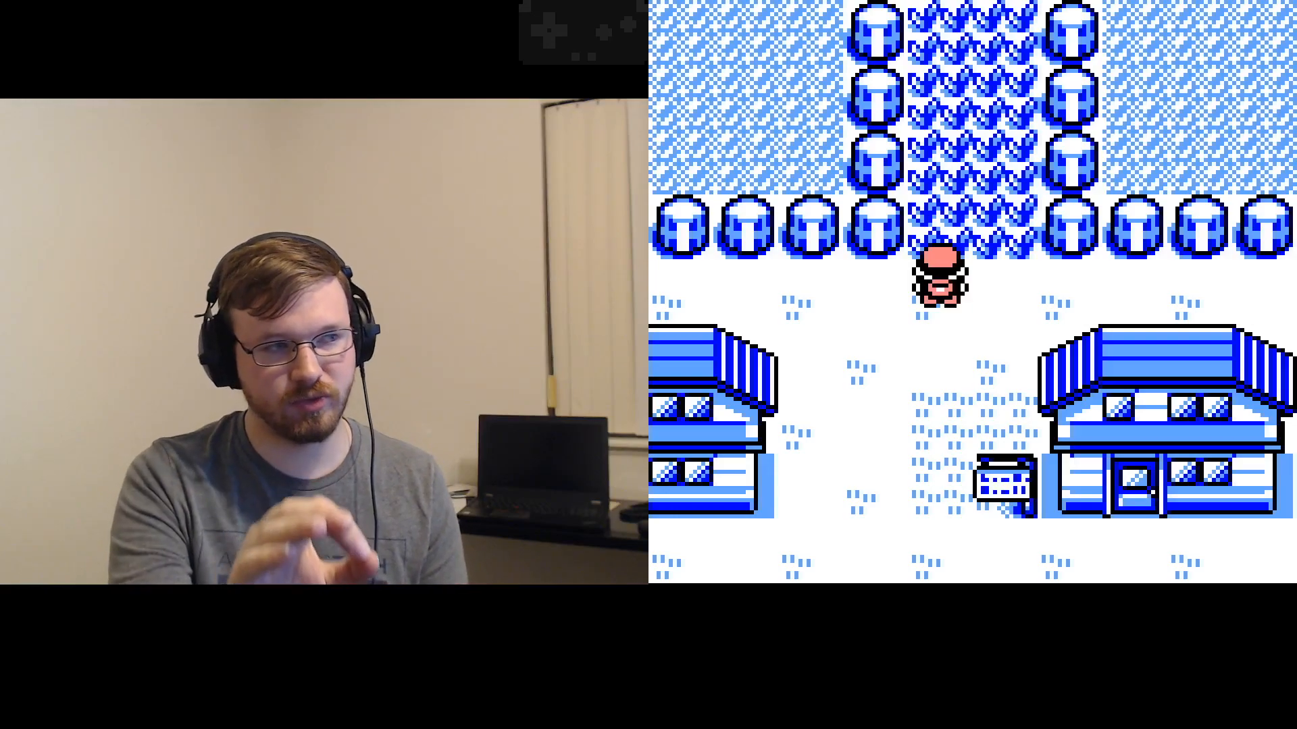
{"action": "key", "text": "down"}
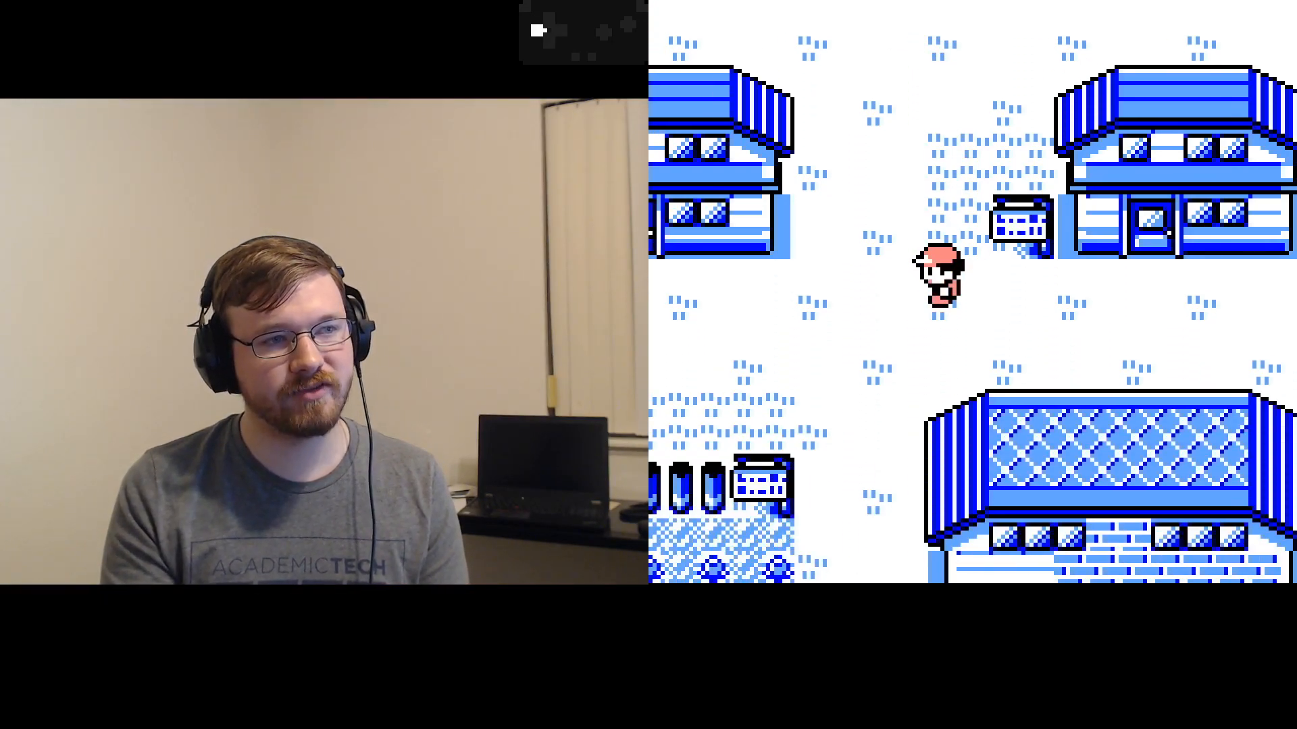
{"action": "key", "text": "up"}
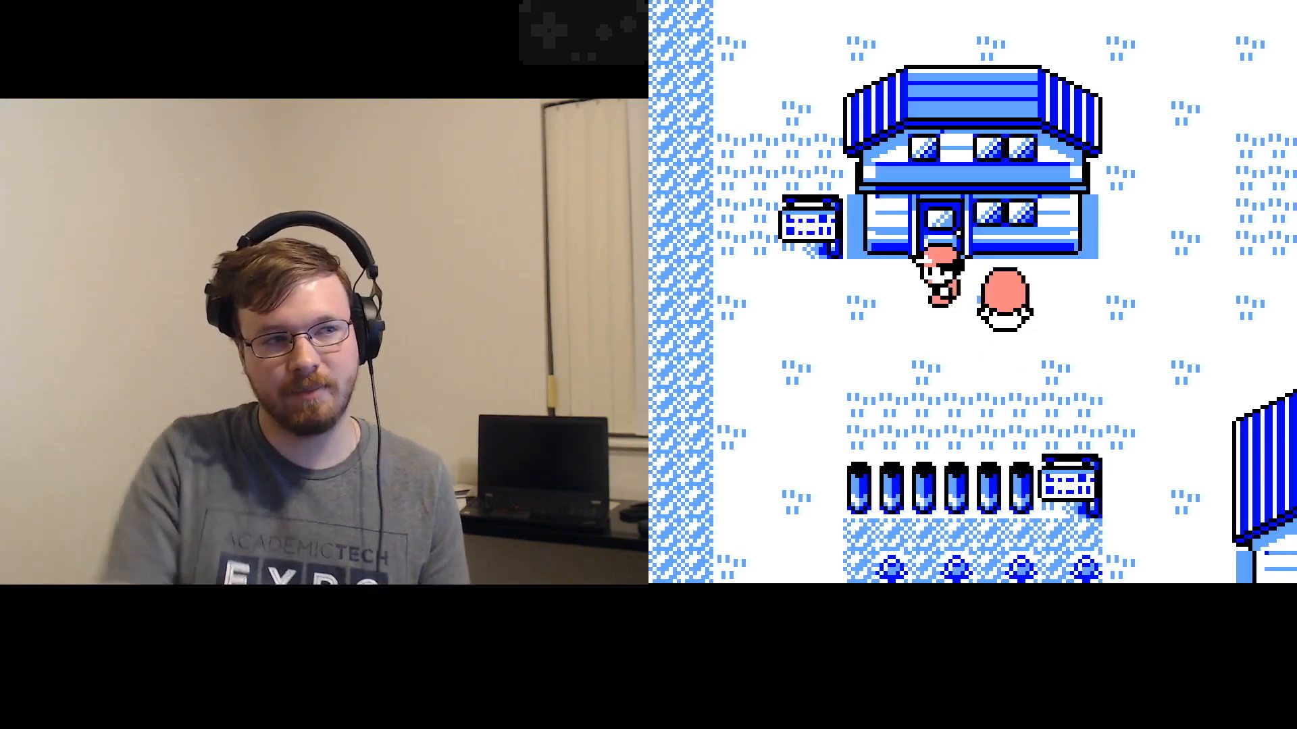
{"action": "key", "text": "down"}
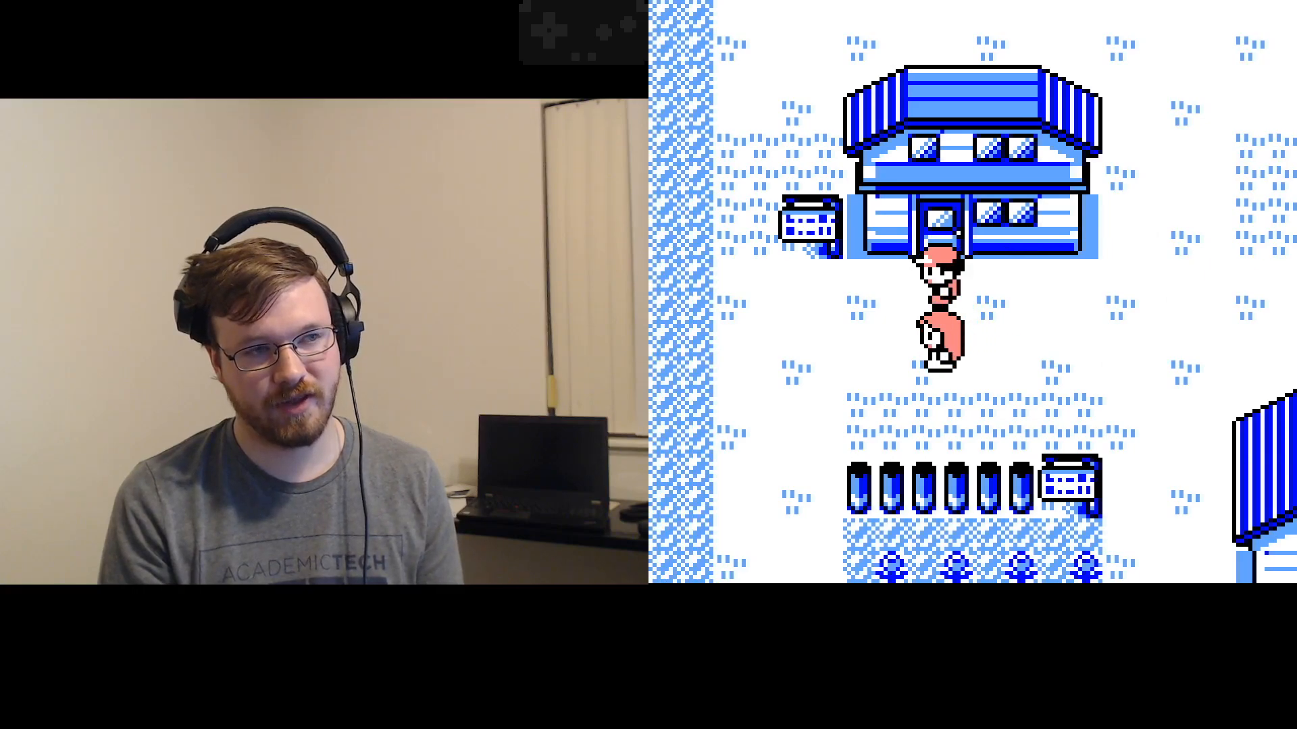
{"action": "key", "text": "Down"}
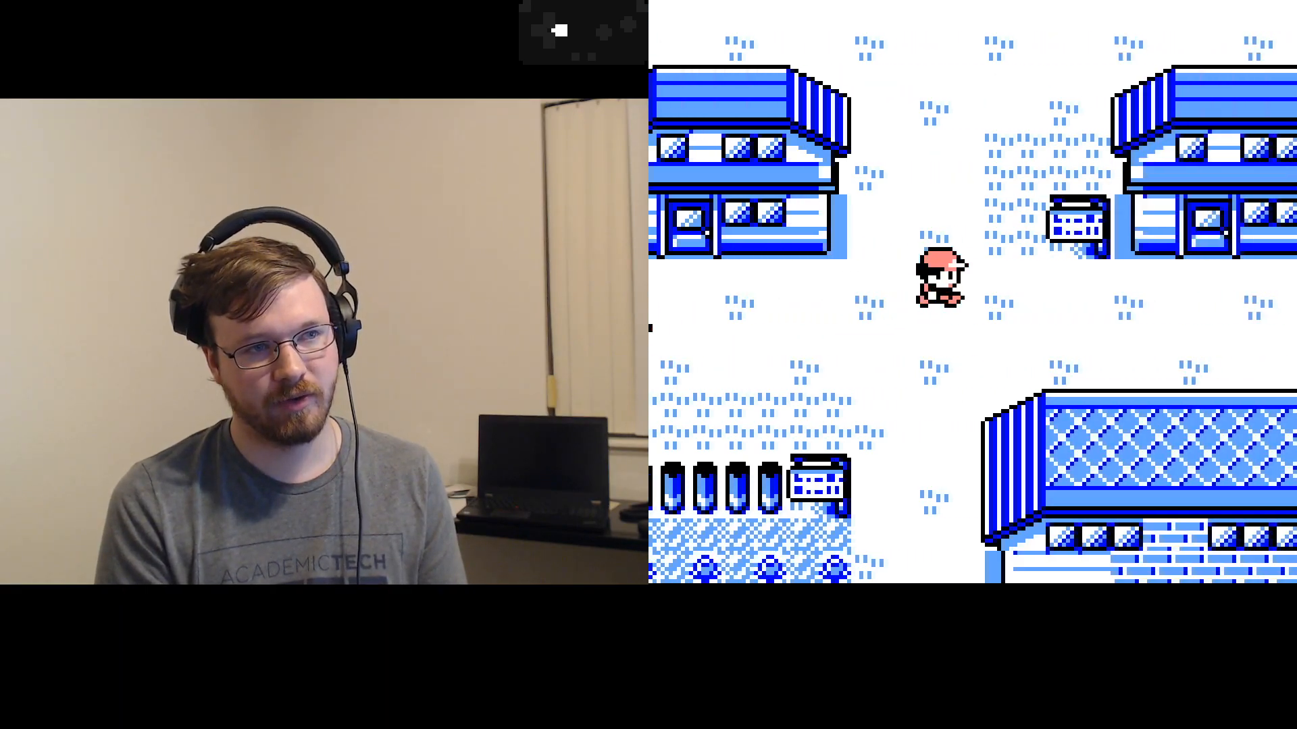
Step: Walk north into the tall grass so Oak calls 'Hey! Wait! Don't go out!'
{"action": "key", "text": "Up"}
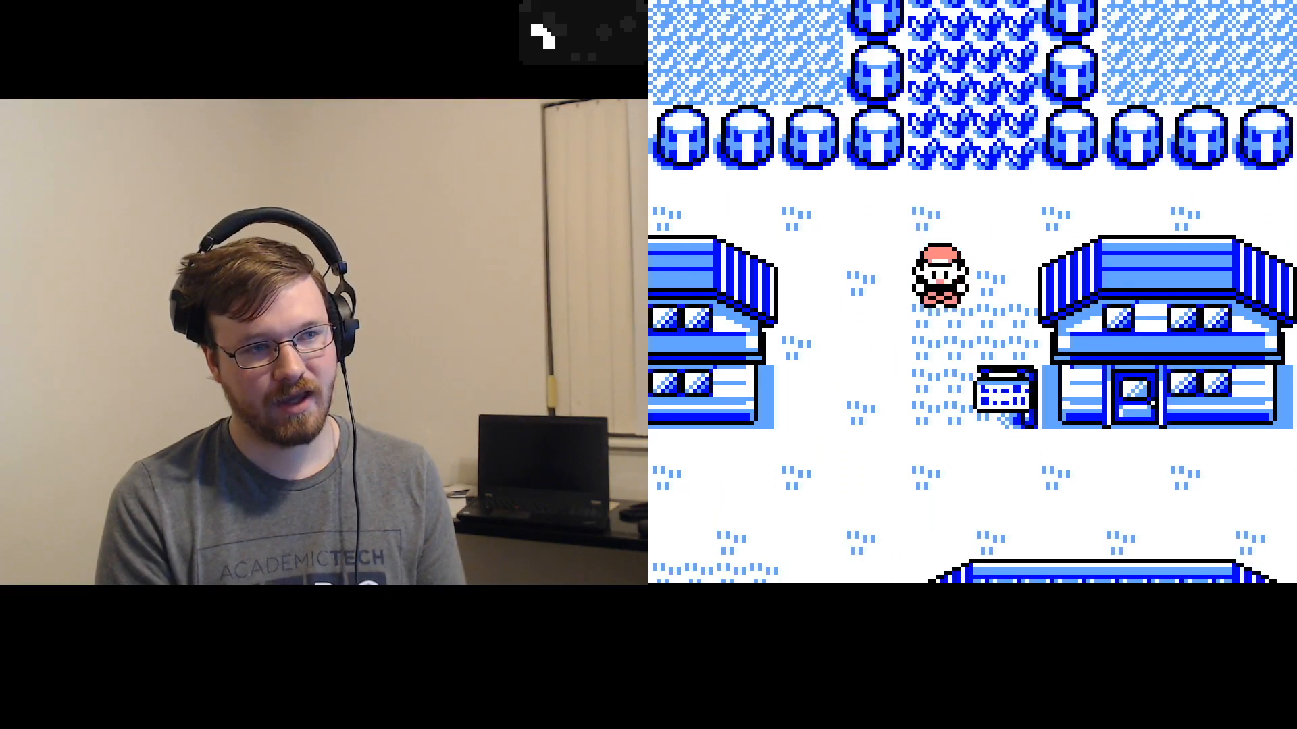
{"action": "key", "text": "Up"}
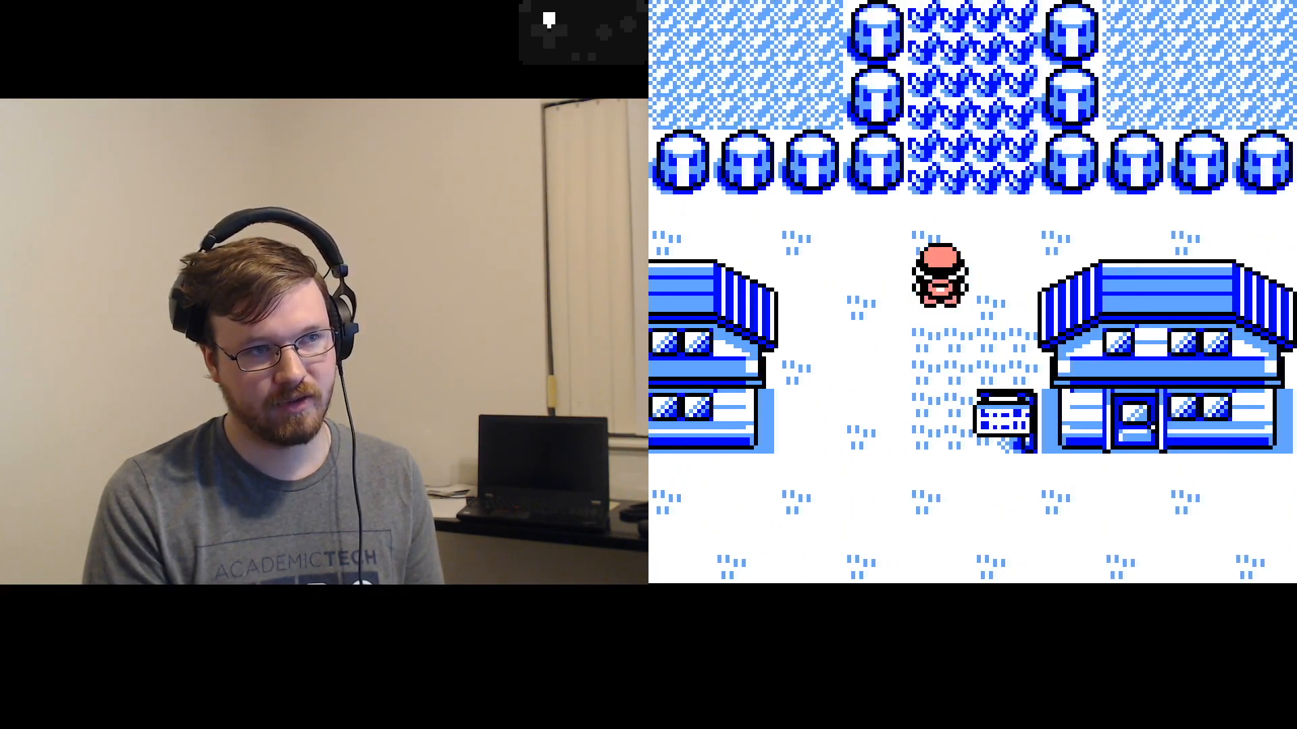
{"action": "key", "text": "up"}
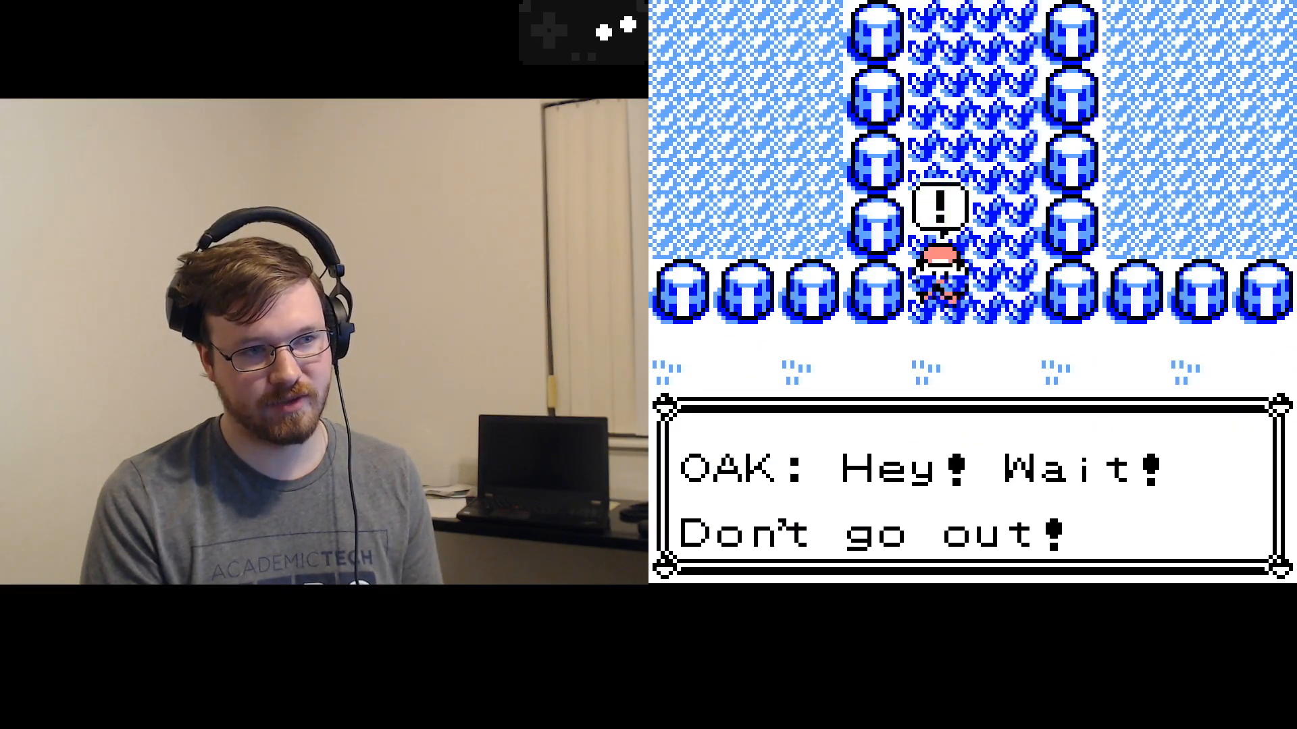